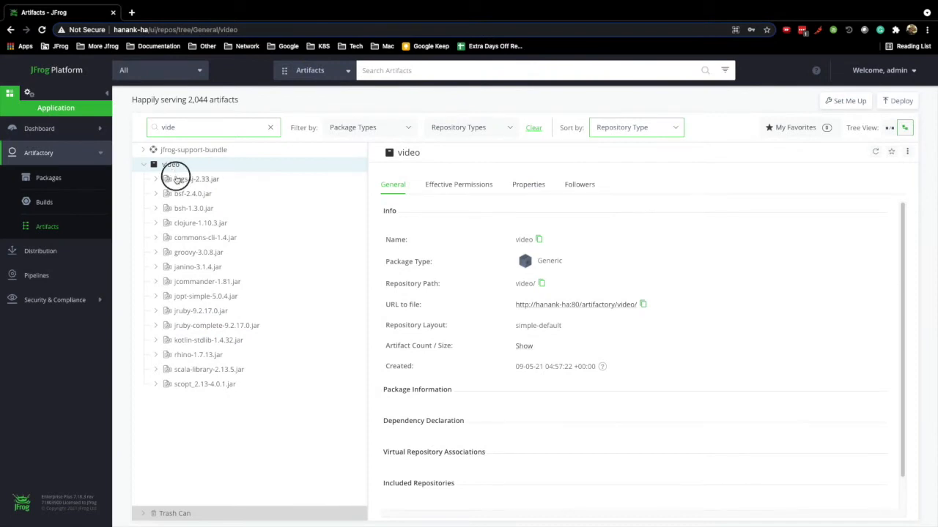
Check Xray results for args4j-2.33.jar, then select bsf-2.4.0.jar to see it was never scanned.
{"action": "left_click", "coordinate": [196, 179]}
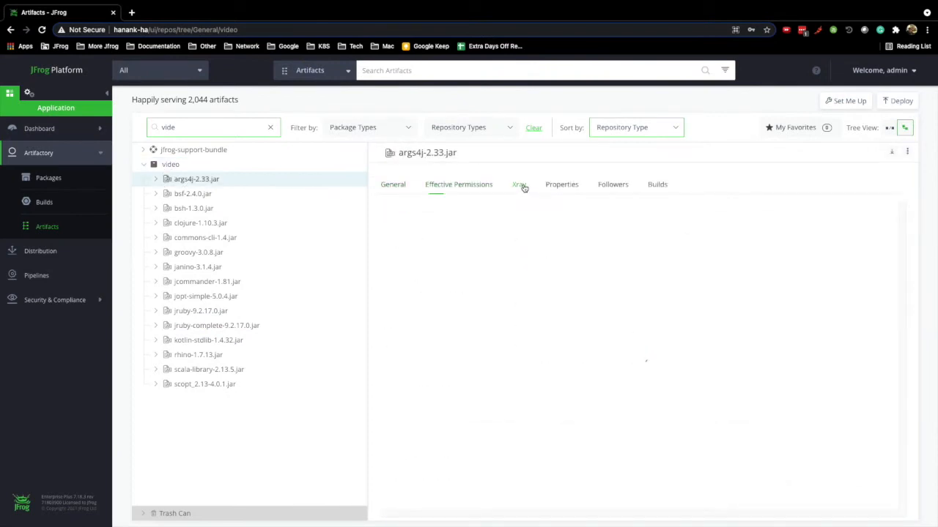
{"action": "left_click", "coordinate": [519, 185]}
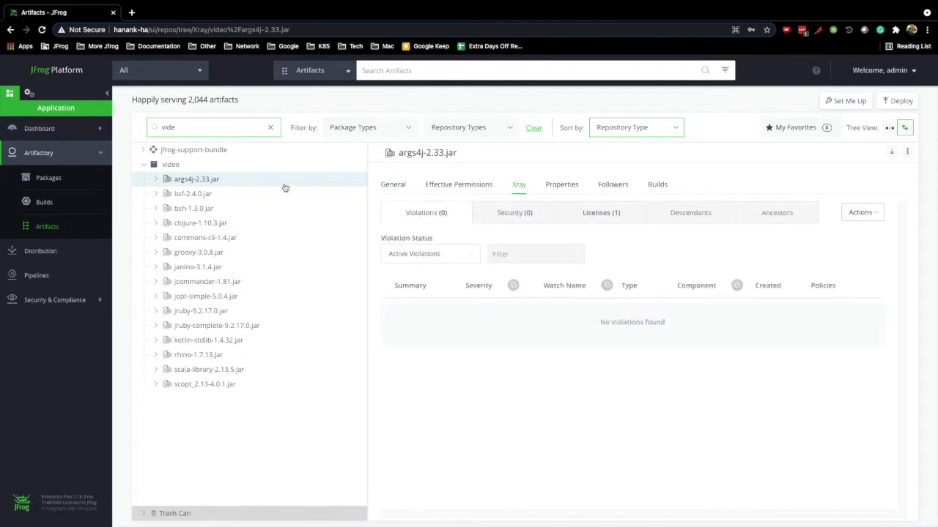
{"action": "left_click", "coordinate": [193, 194]}
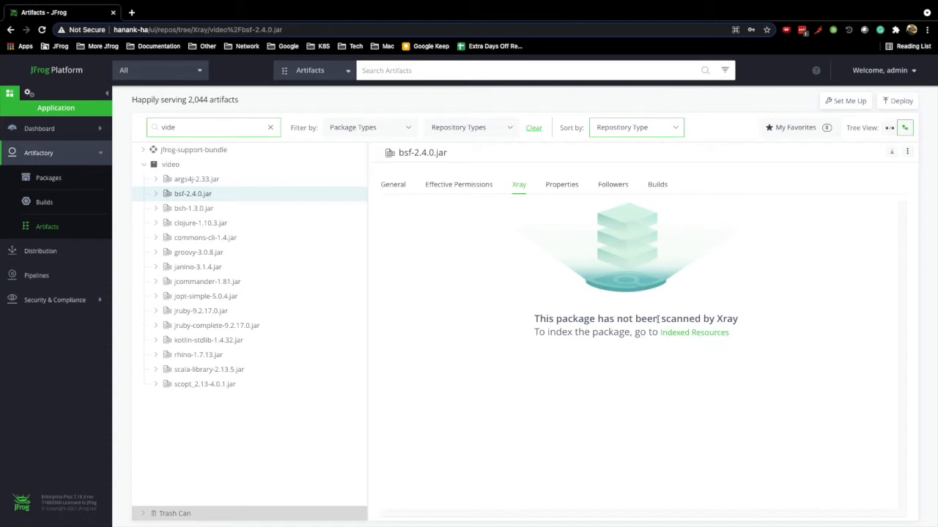
{"action": "mouse_move", "coordinate": [683, 336]}
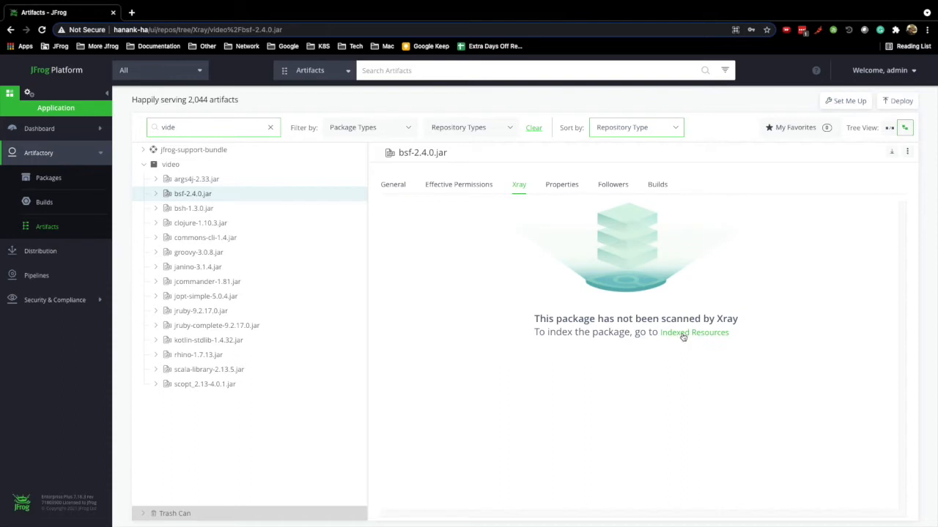
Filter Indexed Resources to 'vide' and start Index Now on the video repository (5/15 indexed).
{"action": "left_click", "coordinate": [694, 331]}
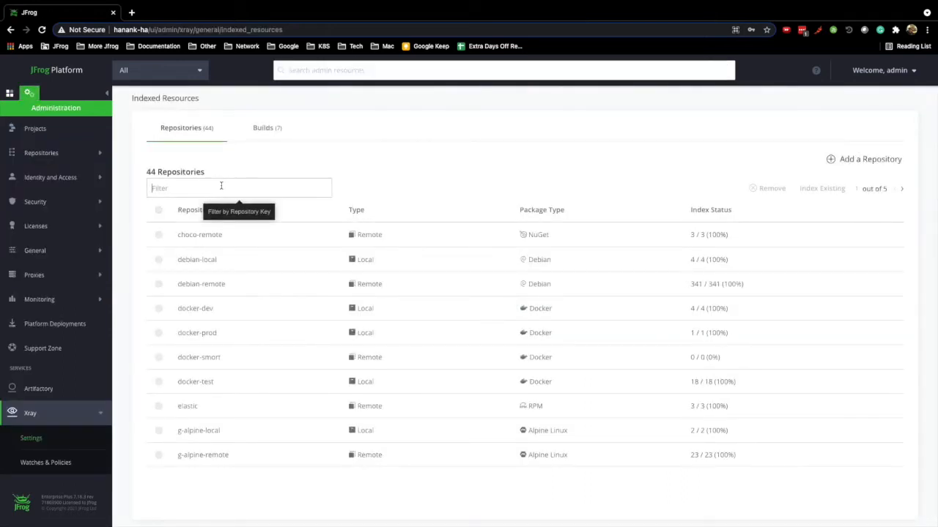
{"action": "type", "text": "vide"}
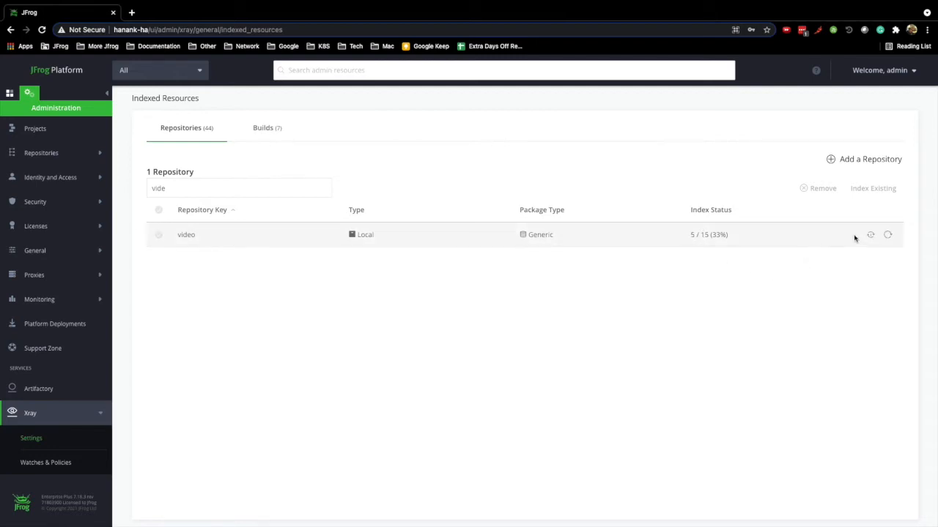
{"action": "left_click", "coordinate": [870, 234]}
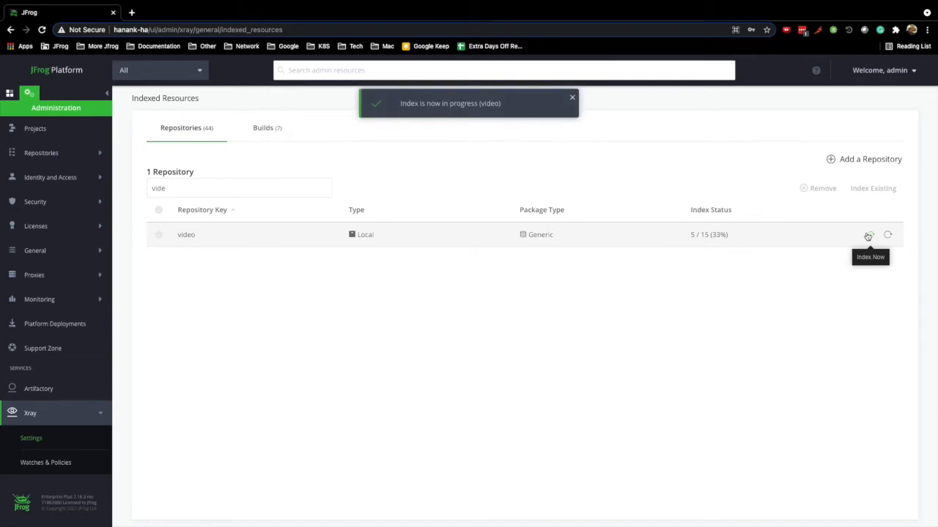
{"action": "mouse_move", "coordinate": [621, 317]}
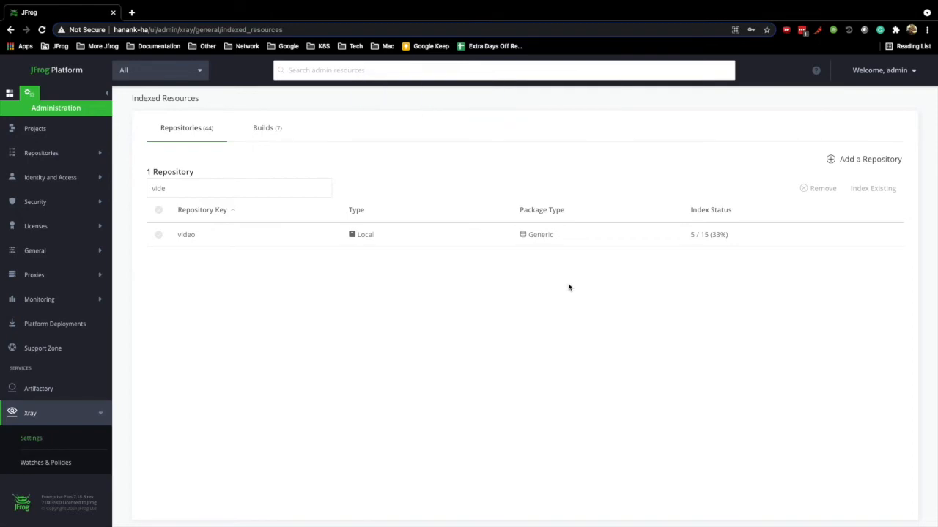
{"action": "mouse_move", "coordinate": [571, 284]}
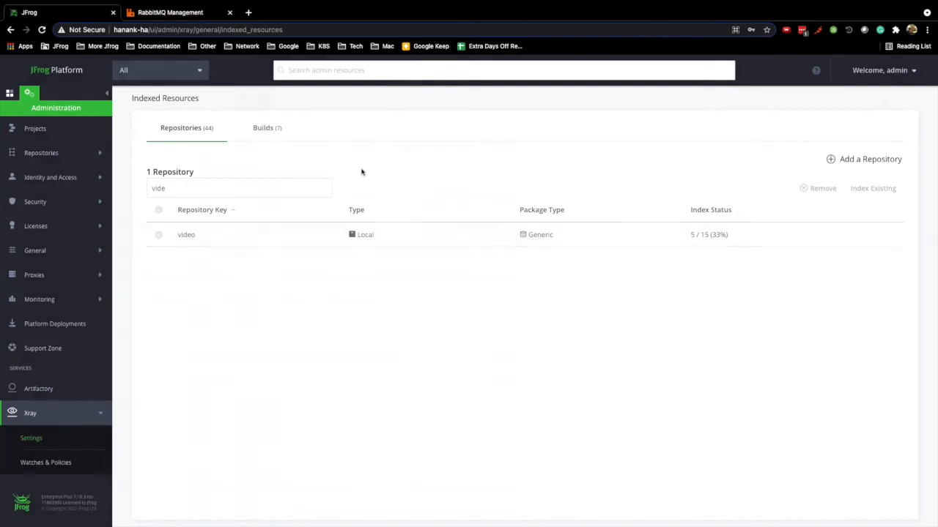
Switch to RabbitMQ Management and view the Queues list with indexExistsContent holding one message.
{"action": "left_click", "coordinate": [170, 12]}
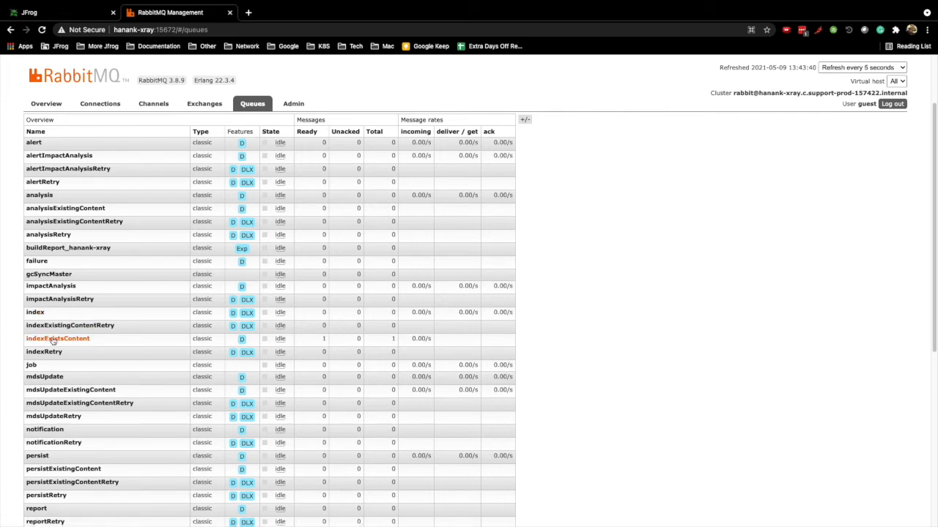
{"action": "mouse_move", "coordinate": [70, 338]}
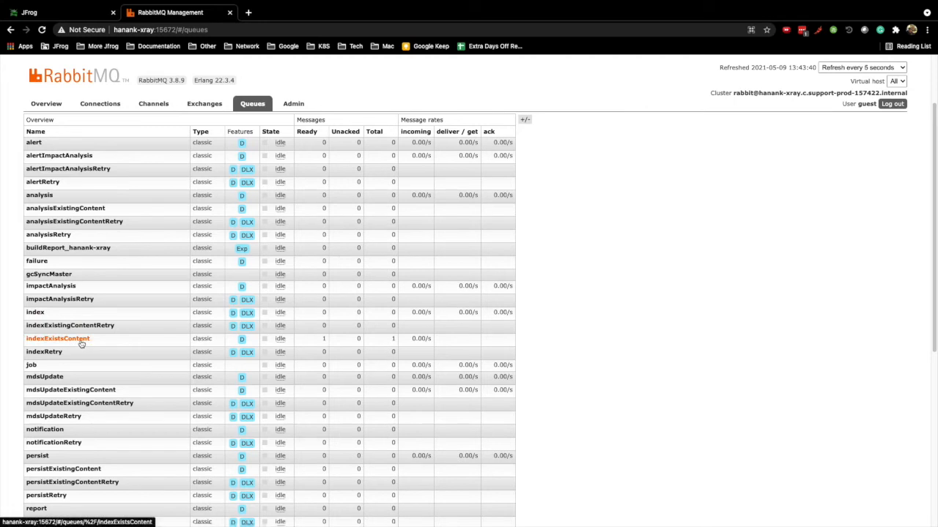
{"action": "mouse_move", "coordinate": [70, 325]}
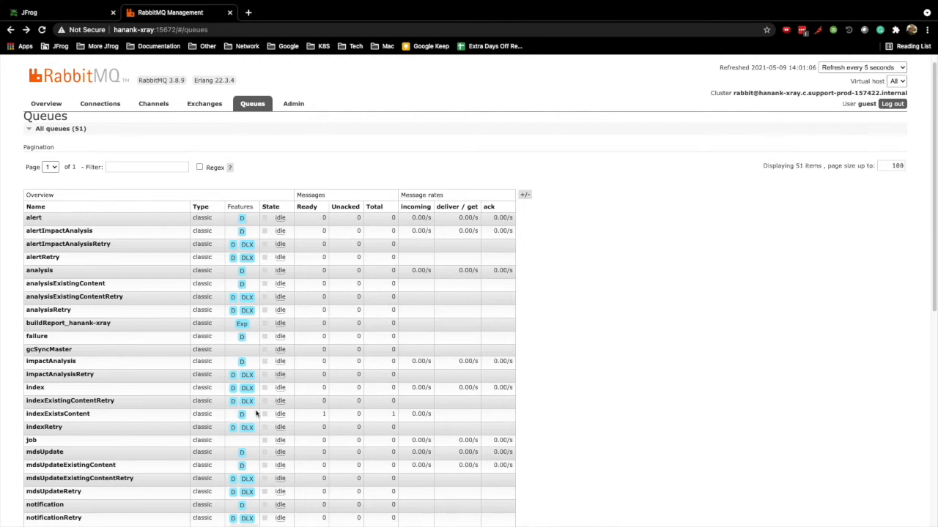
Inspect the indexExistsContent queue before moving to the workersCount request in Insomnia.
{"action": "left_click", "coordinate": [58, 413]}
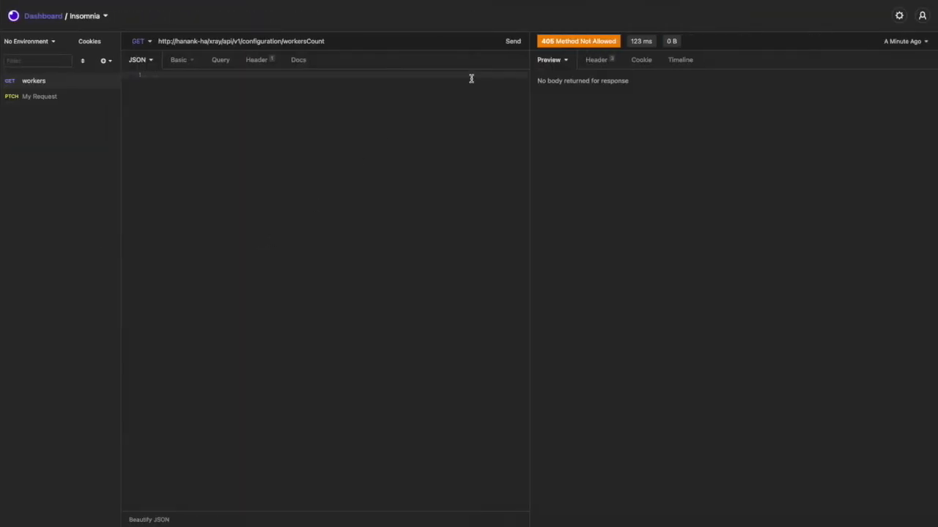
Fetch current workersCount, then PUT the raised worker counts and get the restart-required confirmation.
{"action": "left_click", "coordinate": [513, 41]}
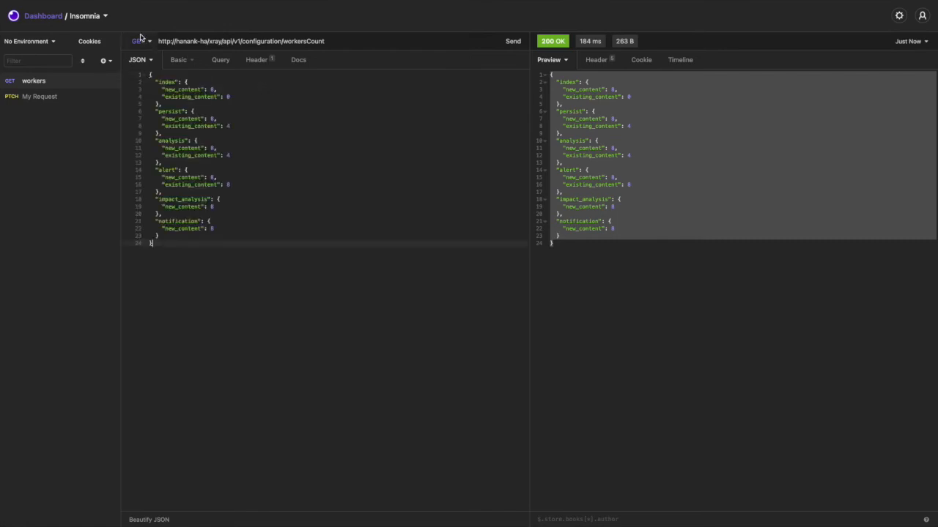
{"action": "left_click", "coordinate": [138, 41]}
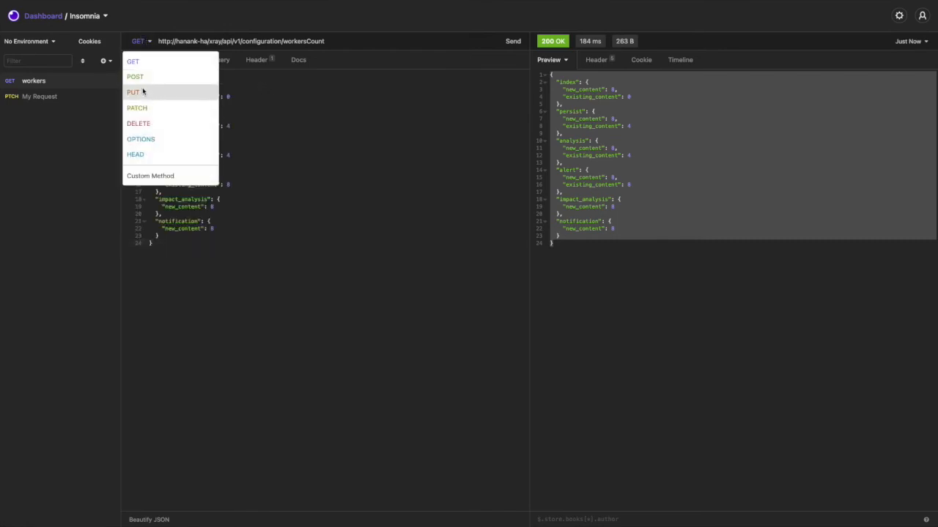
{"action": "left_click", "coordinate": [133, 91]}
{"action": "type", "text": "4"}
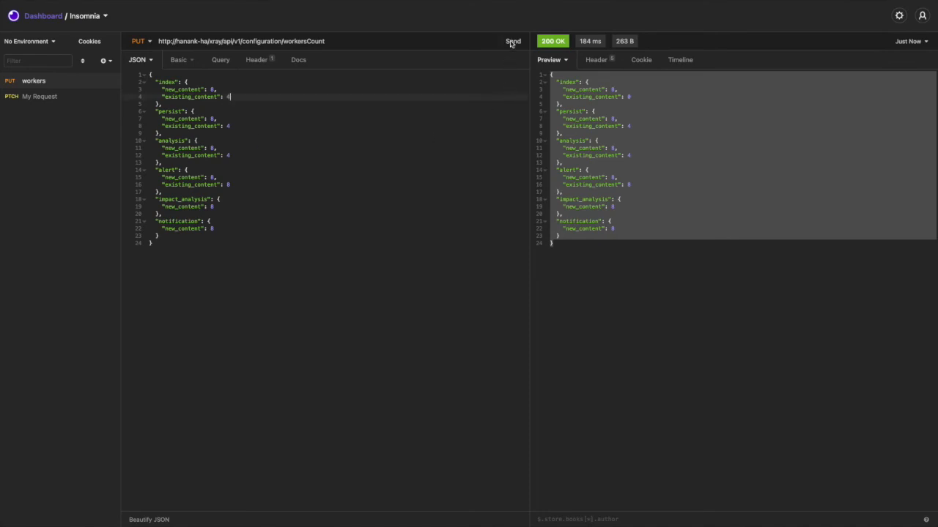
{"action": "left_click", "coordinate": [512, 41]}
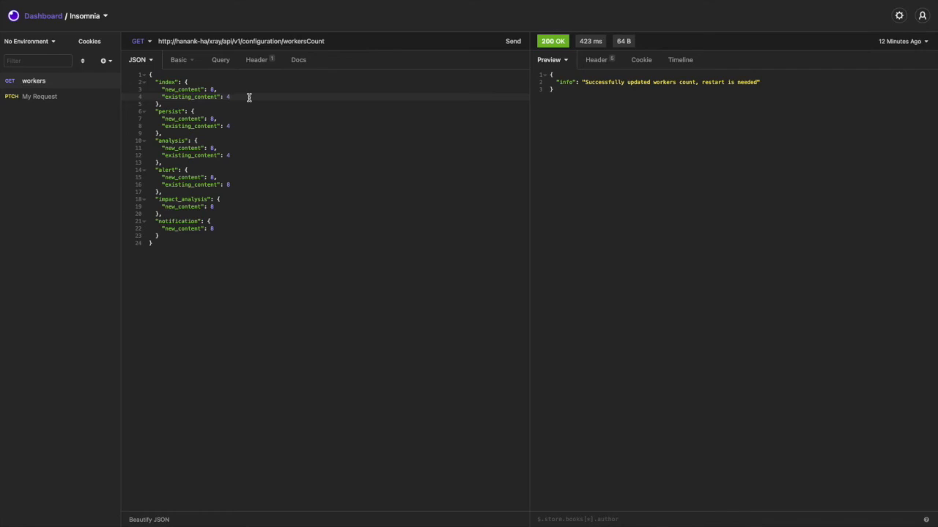
{"action": "left_click", "coordinate": [513, 41]}
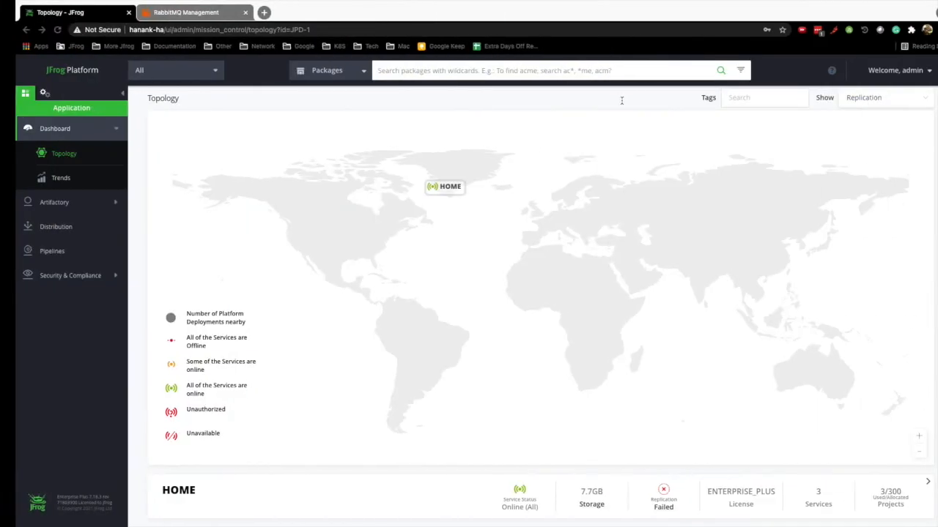
Filter Xray Indexed Resources to 'vid' and confirm the video repository shows 15/15 indexed.
{"action": "left_click", "coordinate": [44, 93]}
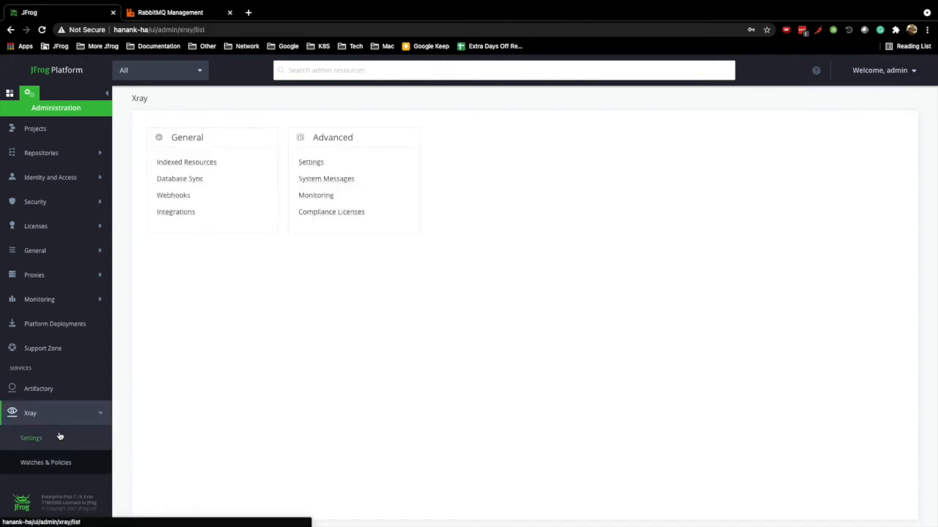
{"action": "left_click", "coordinate": [186, 161]}
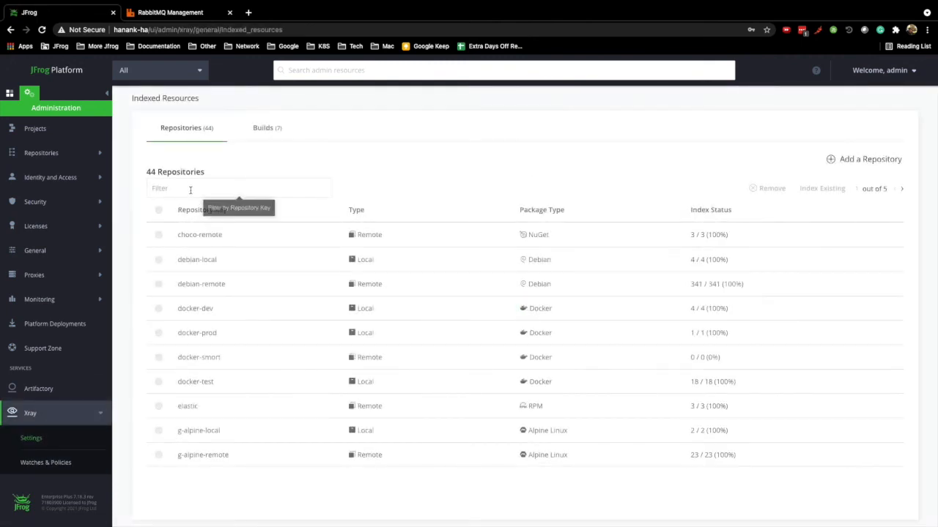
{"action": "type", "text": "vid"}
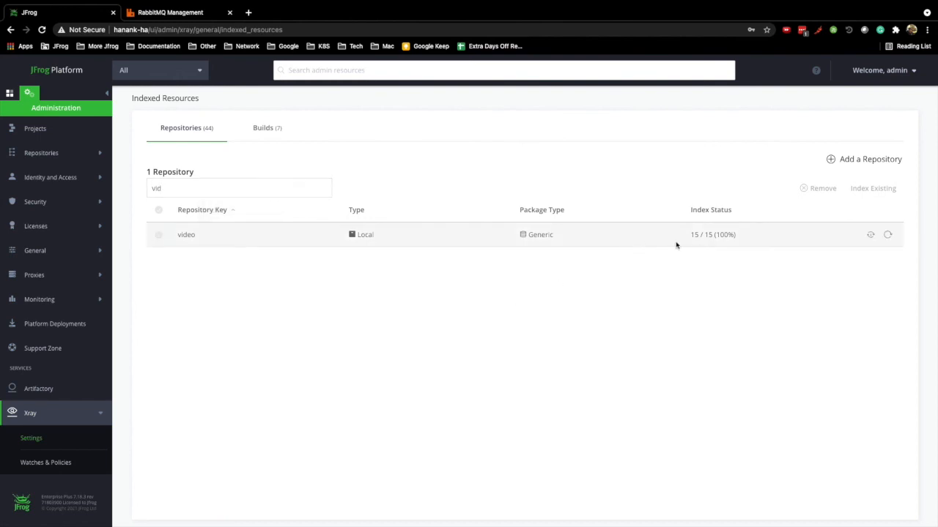
{"action": "mouse_move", "coordinate": [668, 247]}
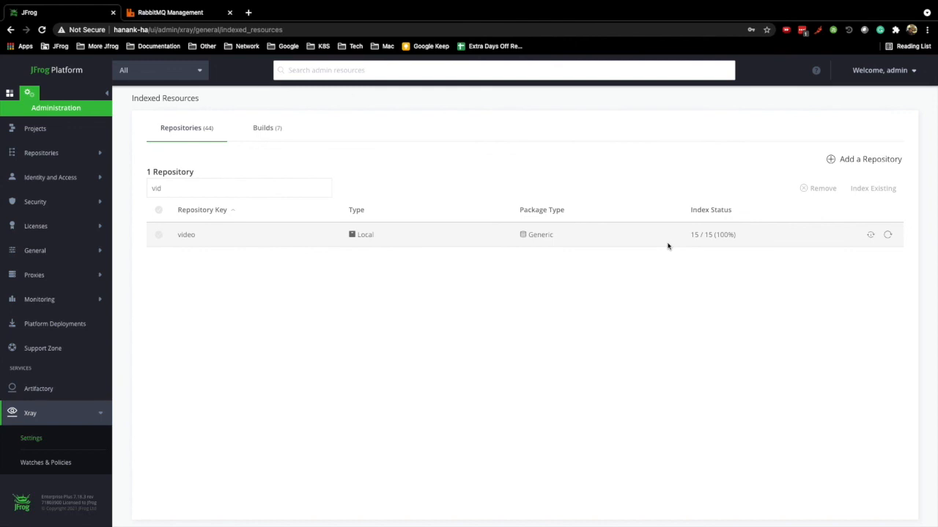
{"action": "mouse_move", "coordinate": [636, 269]}
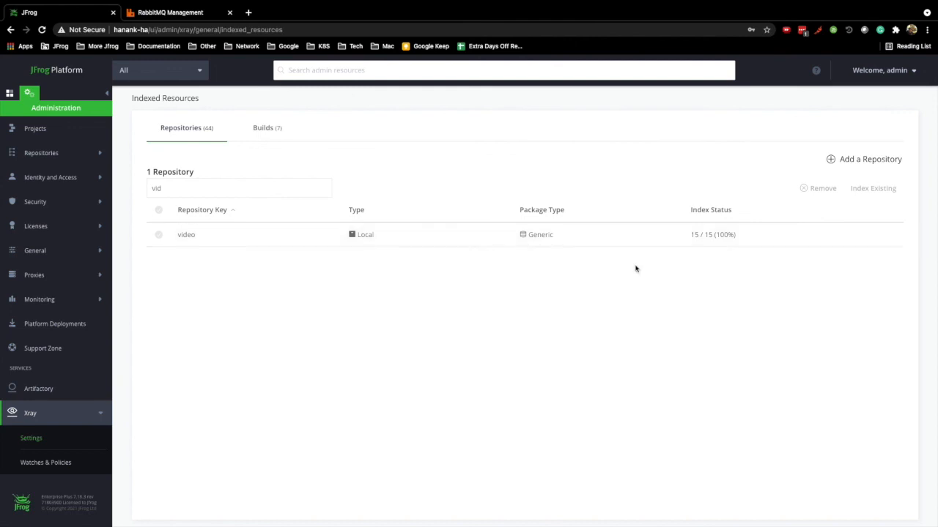
{"action": "left_click", "coordinate": [170, 12]}
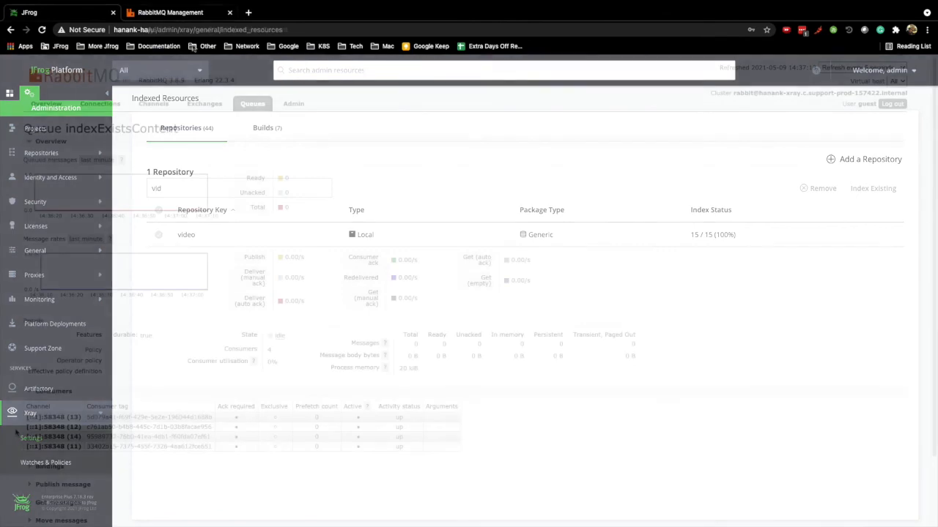